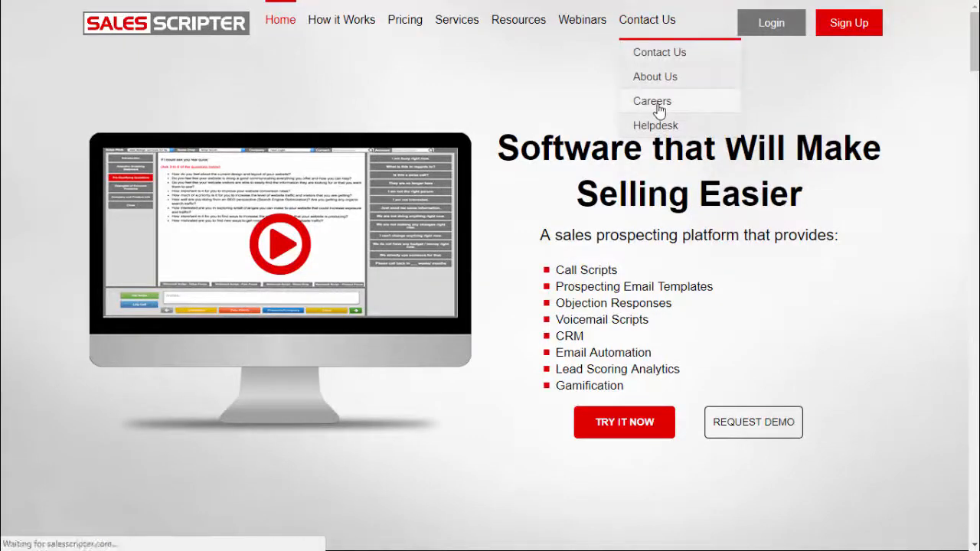
# Step: Go to the Careers page from the Contact Us menu
pyautogui.click(652, 101)
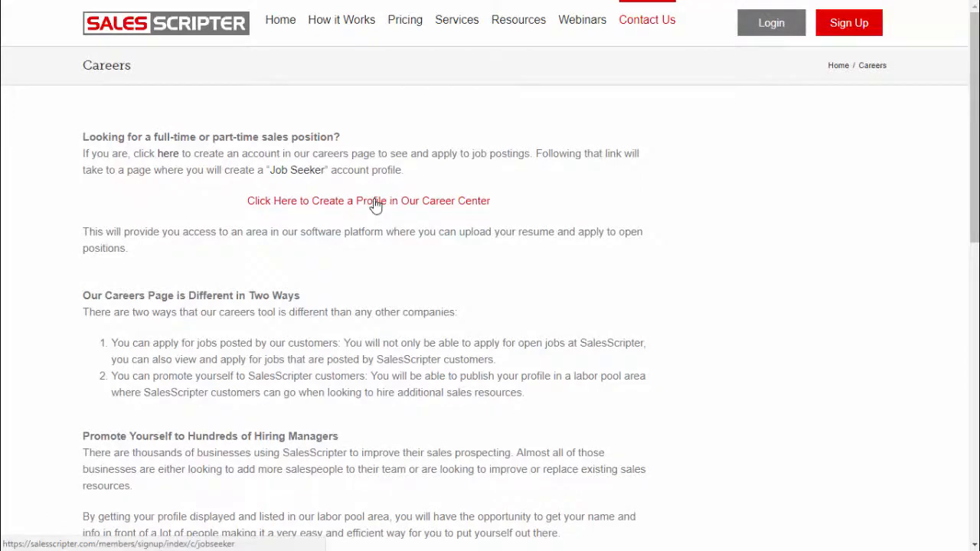
# Step: View the Work-at-home sales job in the career center listings and start applying for it
pyautogui.click(368, 200)
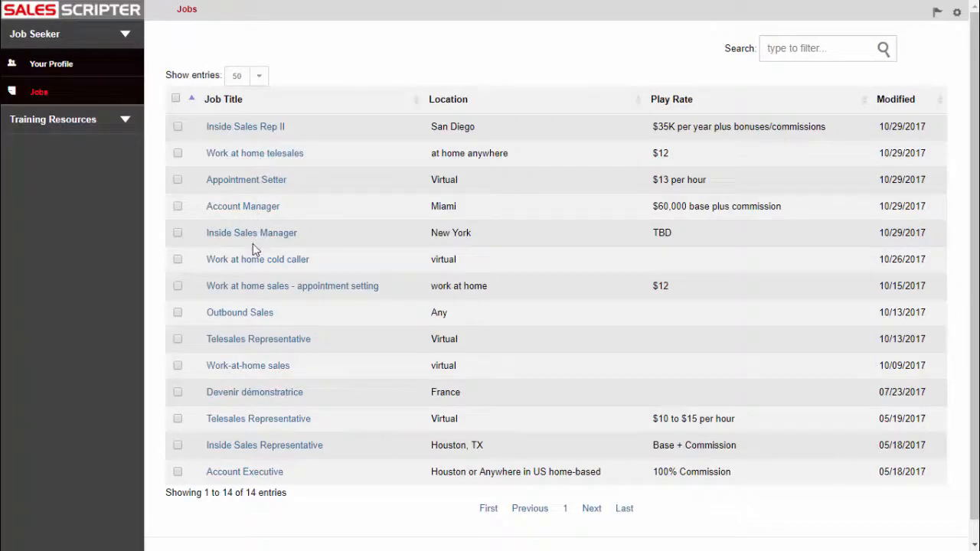
pyautogui.click(248, 365)
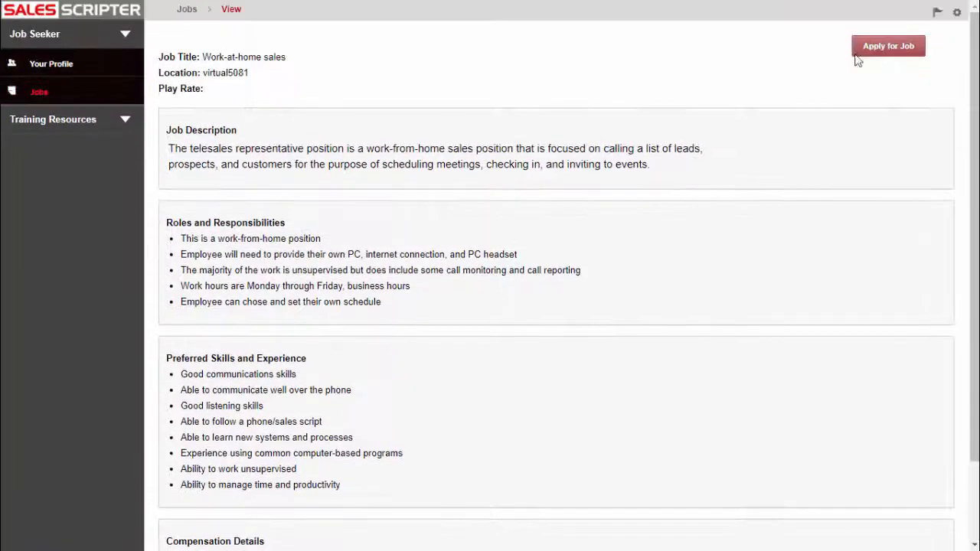
pyautogui.click(888, 46)
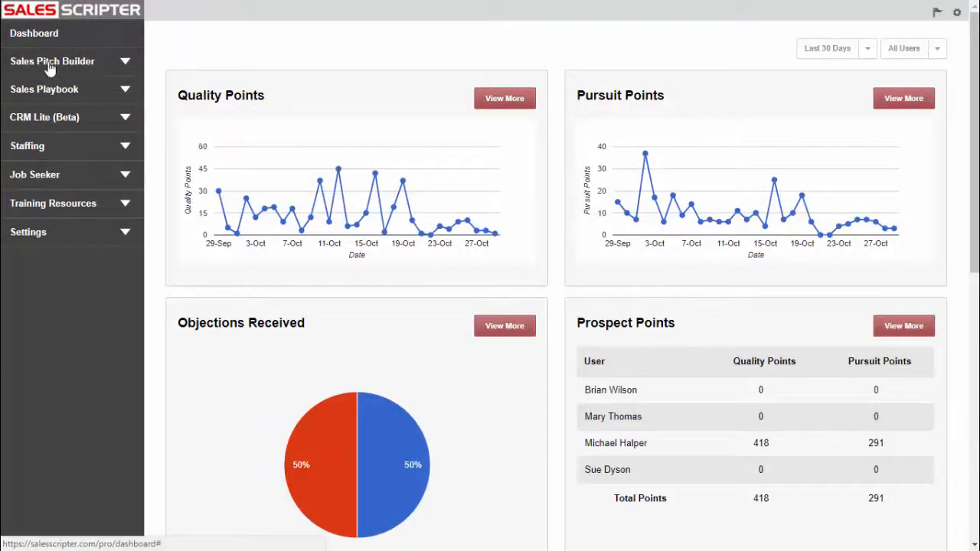
# Step: Read through the Value Intro call script under Sales Playbook > Sales Scripts
pyautogui.click(52, 62)
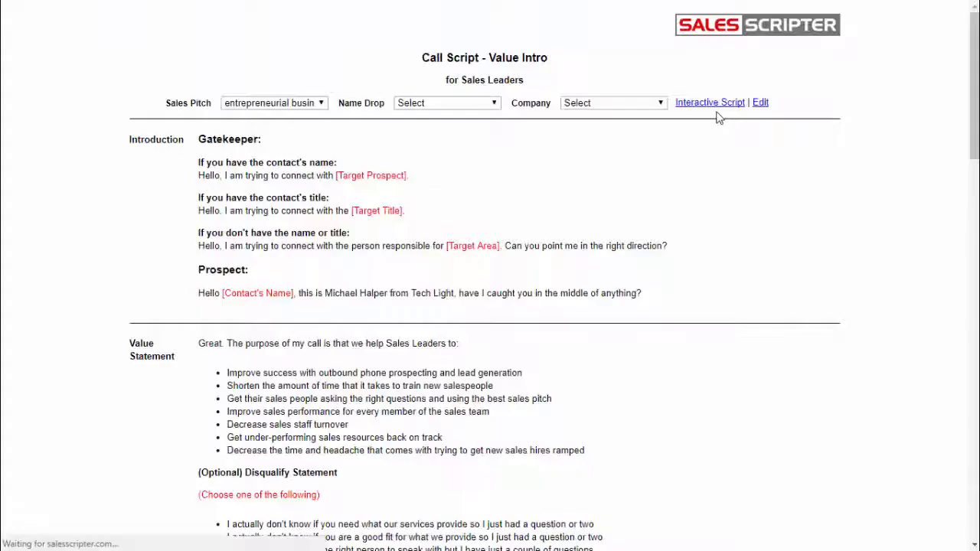
pyautogui.scroll(-3)
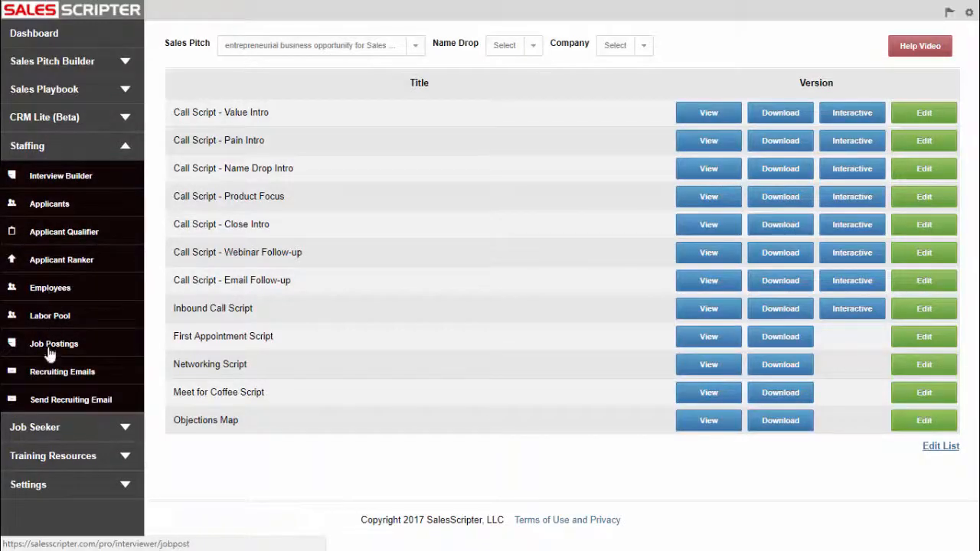
# Step: Review the Staffing job postings and scroll through the labor pool of available candidates
pyautogui.click(54, 343)
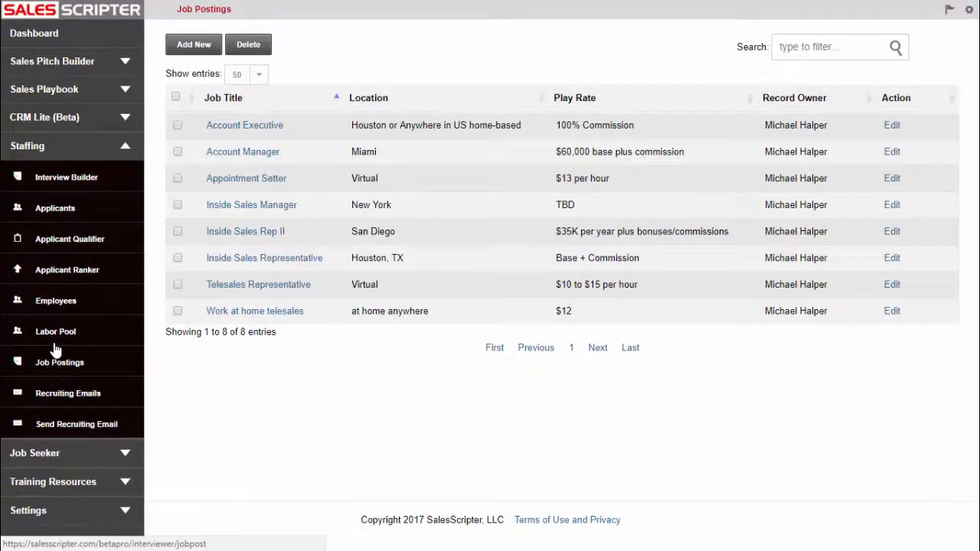
pyautogui.click(55, 331)
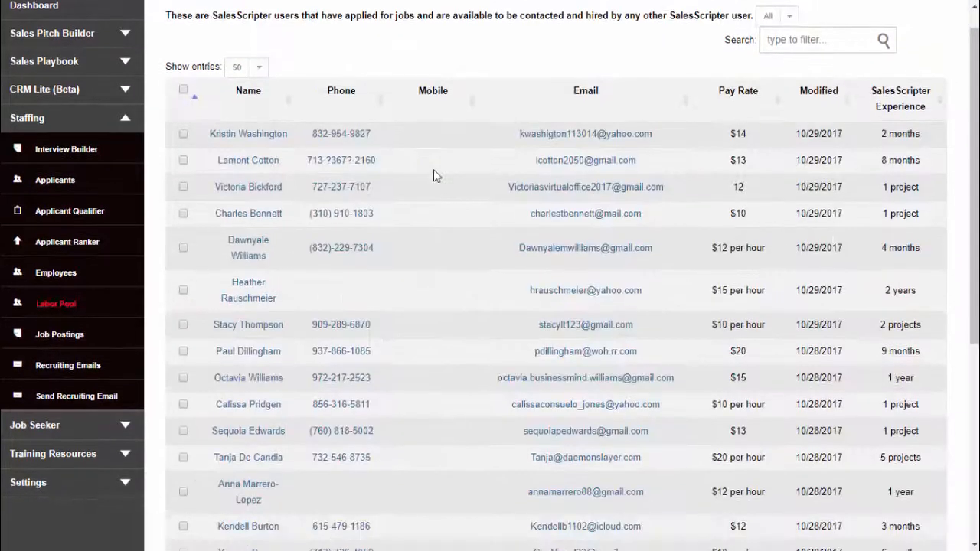
pyautogui.scroll(-3)
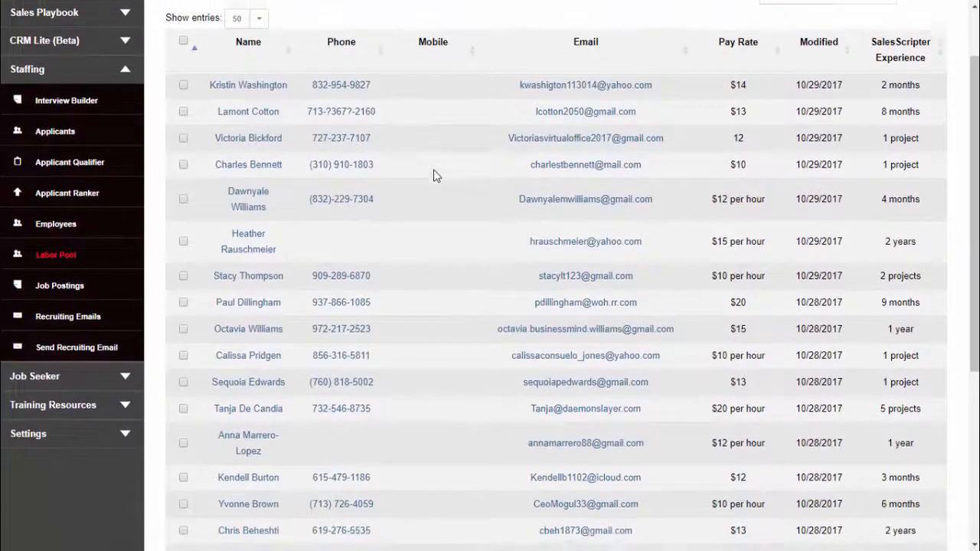
pyautogui.scroll(-3)
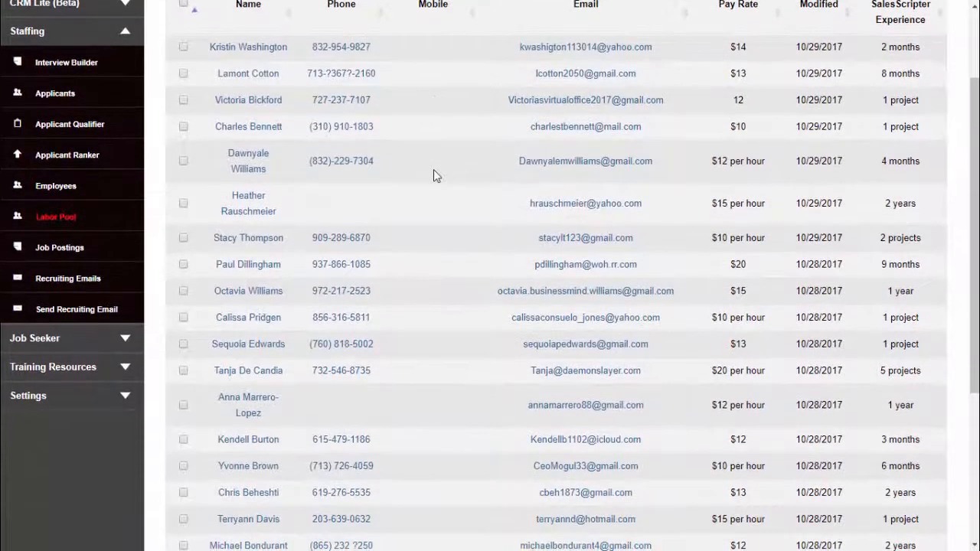
pyautogui.scroll(-3)
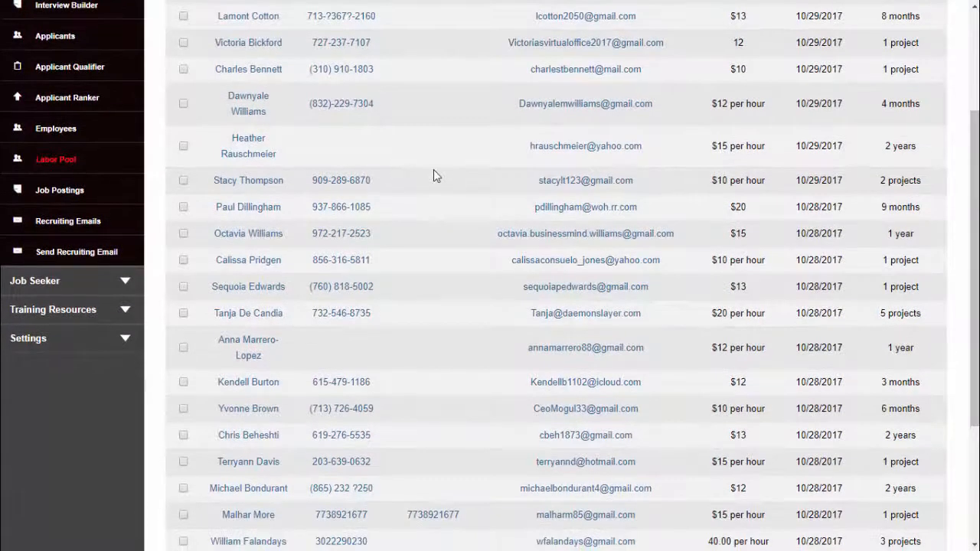
pyautogui.scroll(-3)
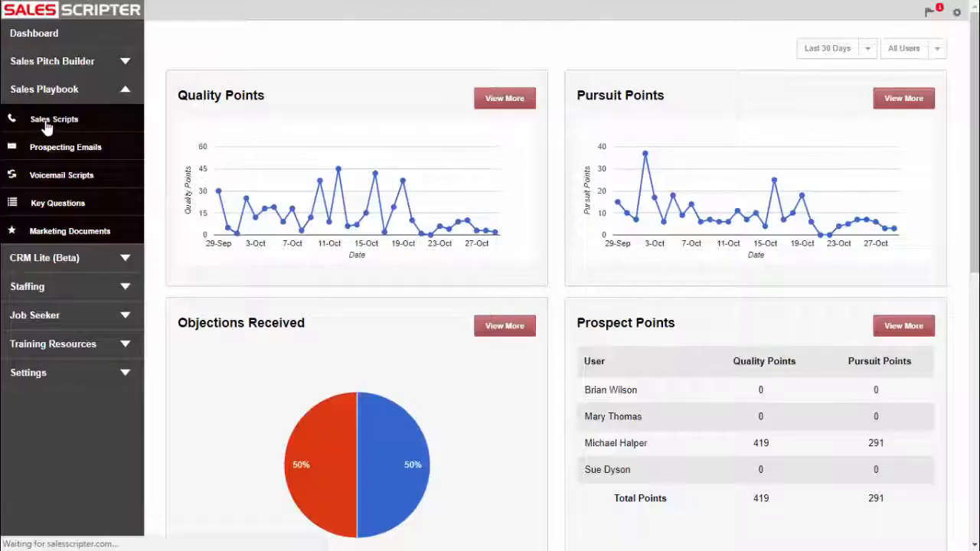
pyautogui.click(54, 119)
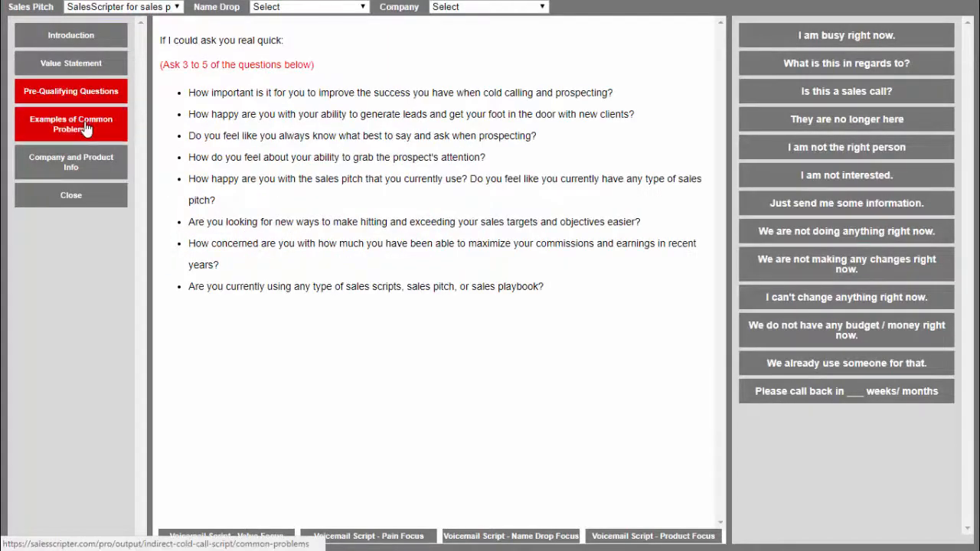
pyautogui.click(53, 119)
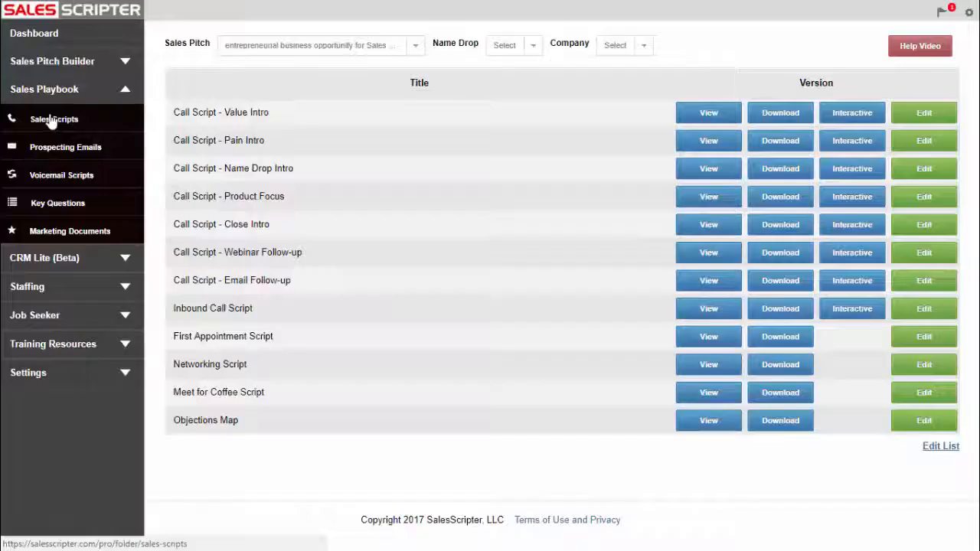
pyautogui.click(46, 175)
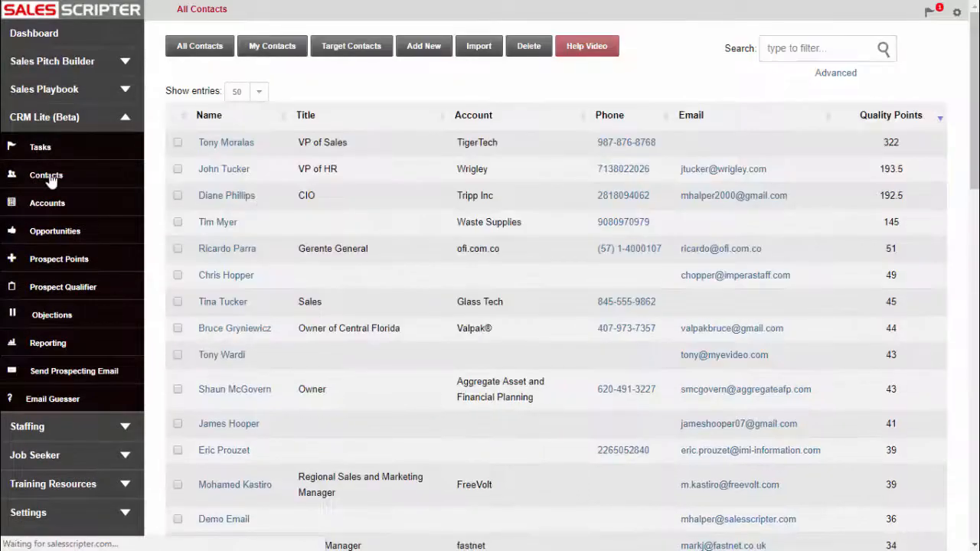
pyautogui.click(223, 168)
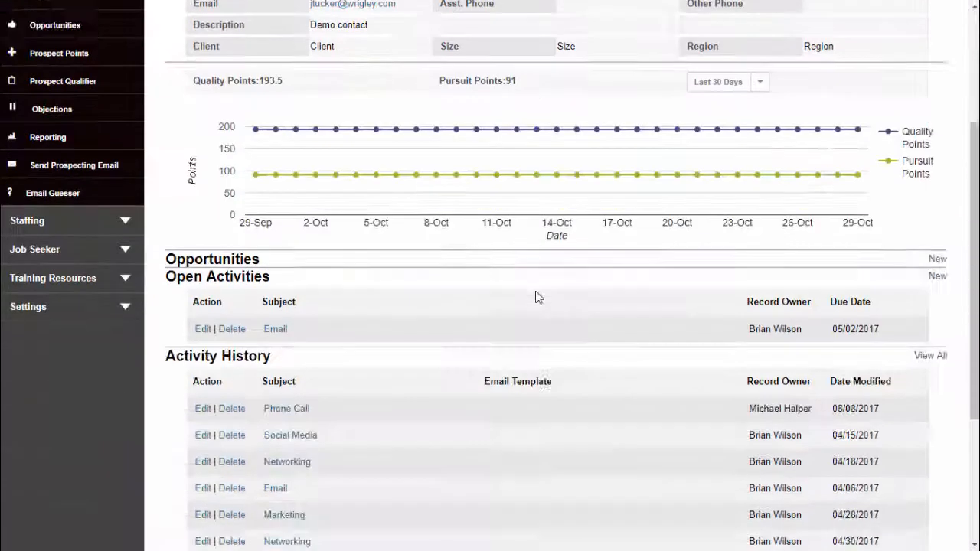
pyautogui.click(74, 165)
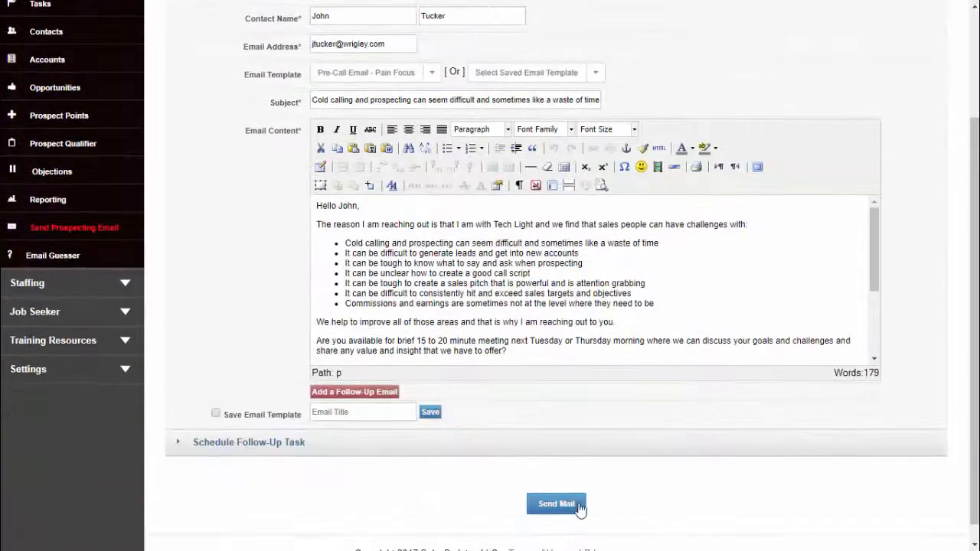